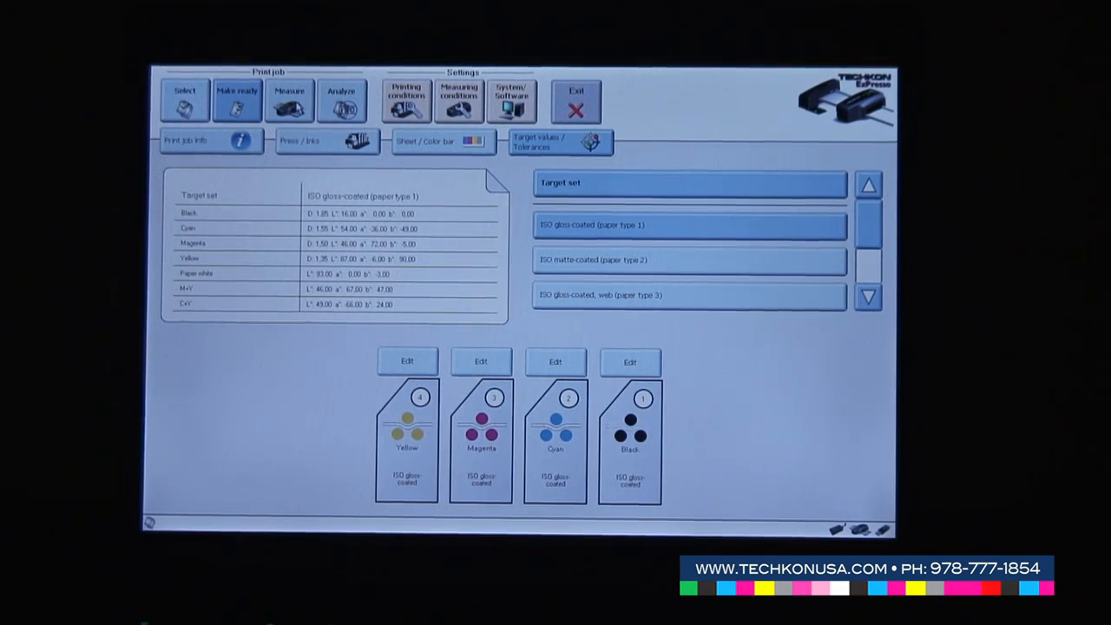
# Start a color bar measurement from the Measure screen using the ISO gloss-coated targets
pyautogui.click(290, 97)
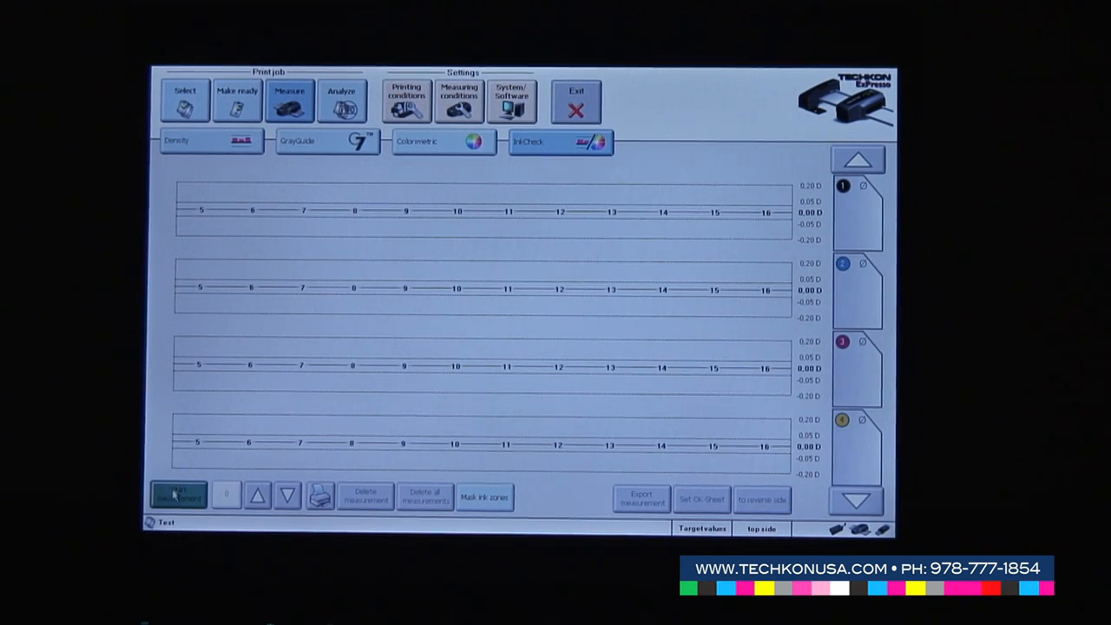
pyautogui.click(177, 497)
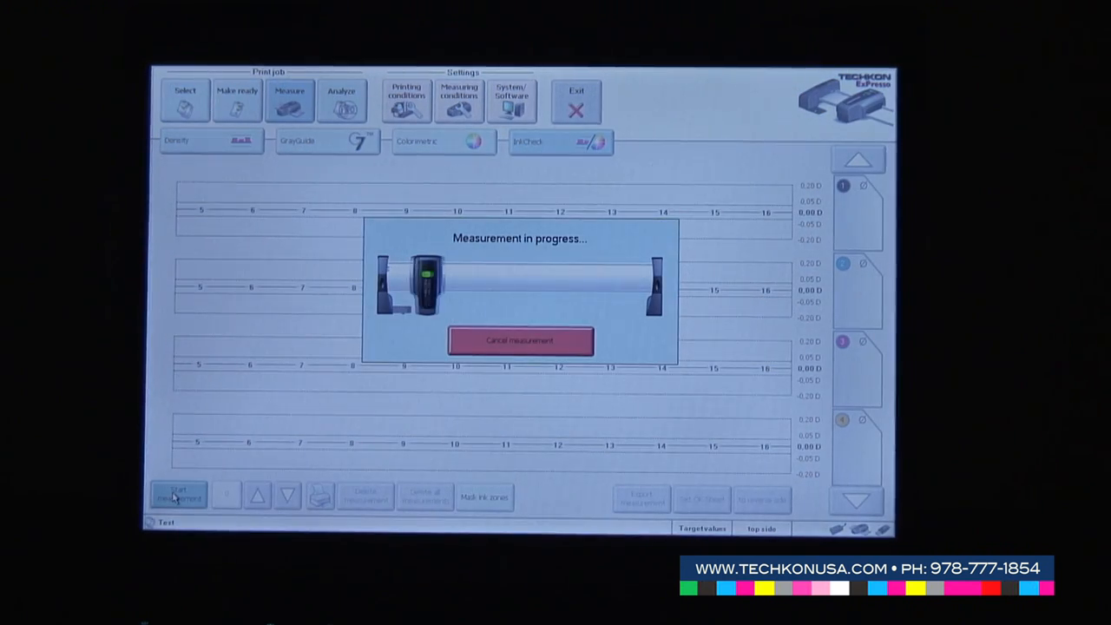